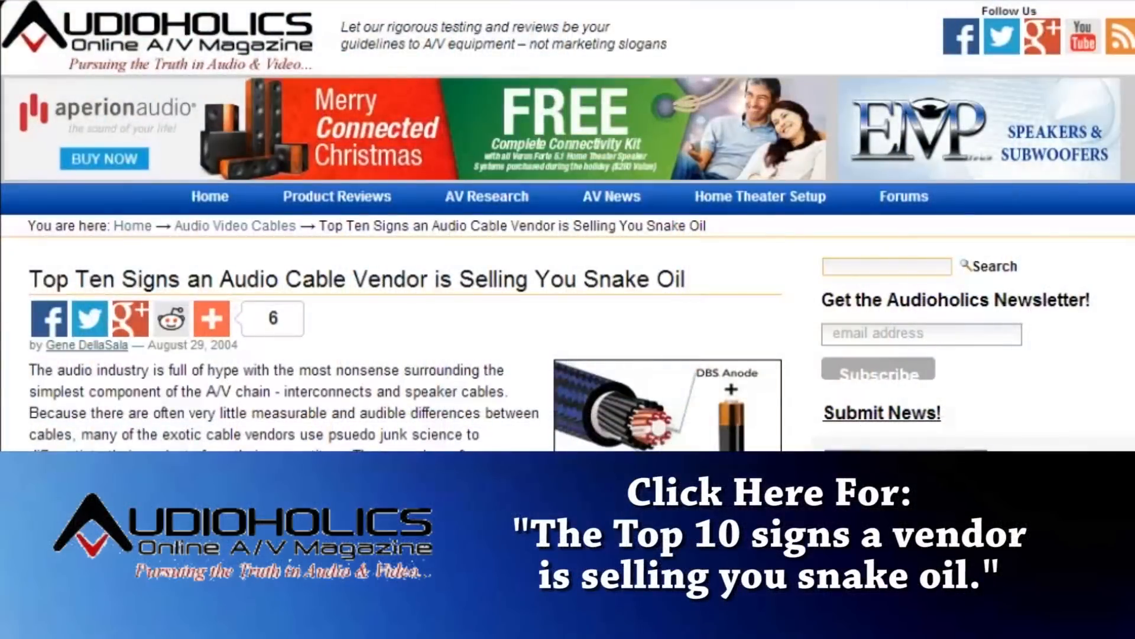
pyautogui.scroll(-3)
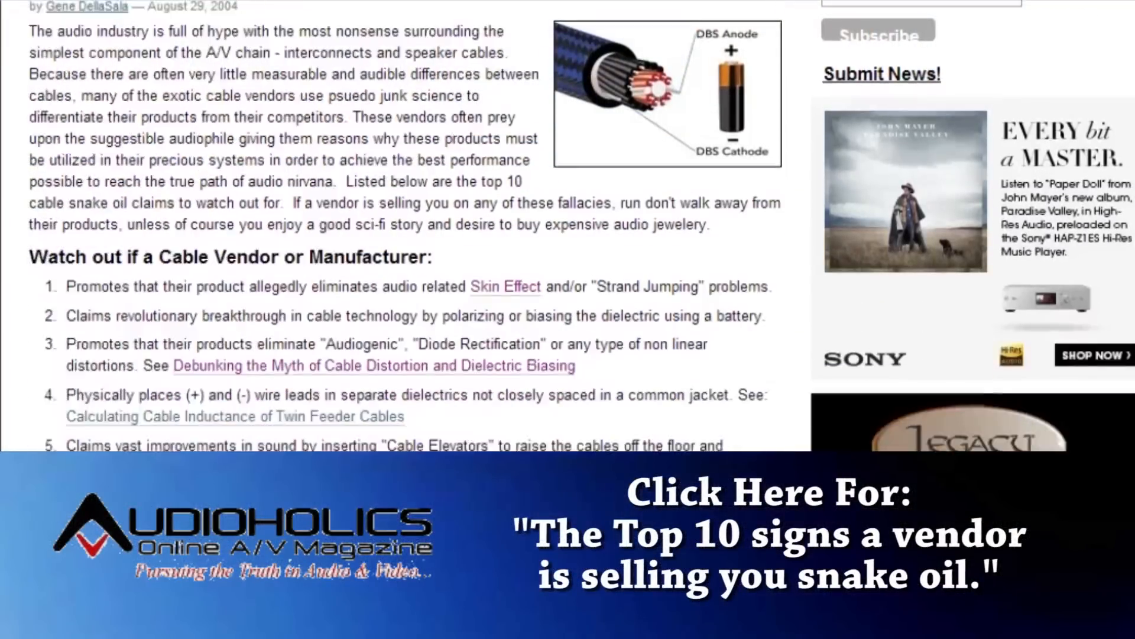
pyautogui.scroll(-3)
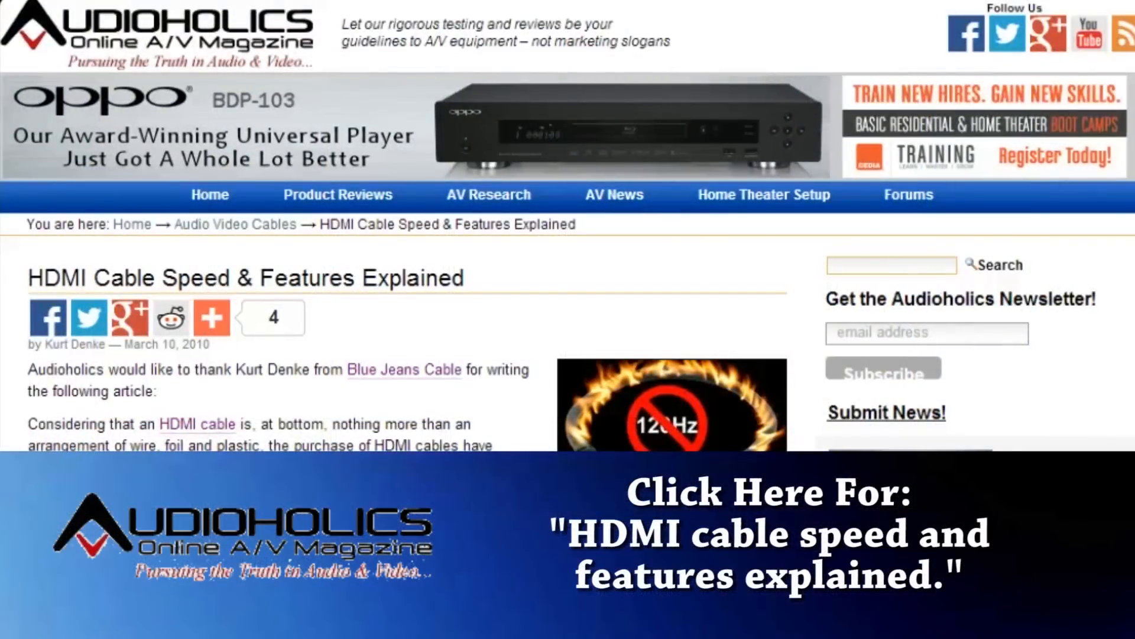
pyautogui.scroll(-3)
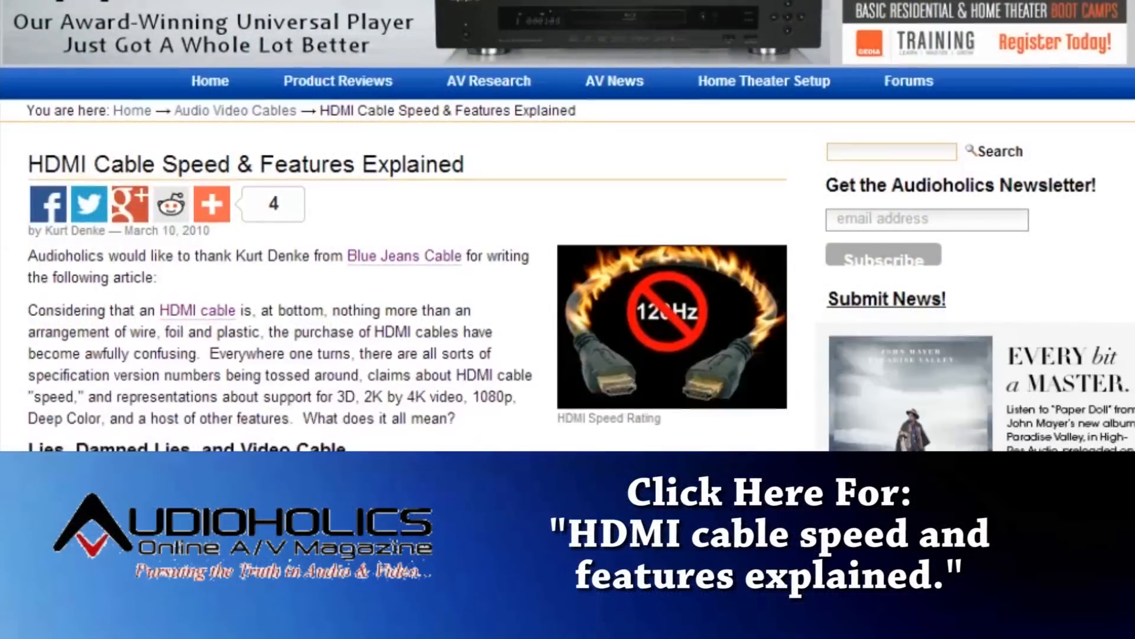
pyautogui.scroll(-3)
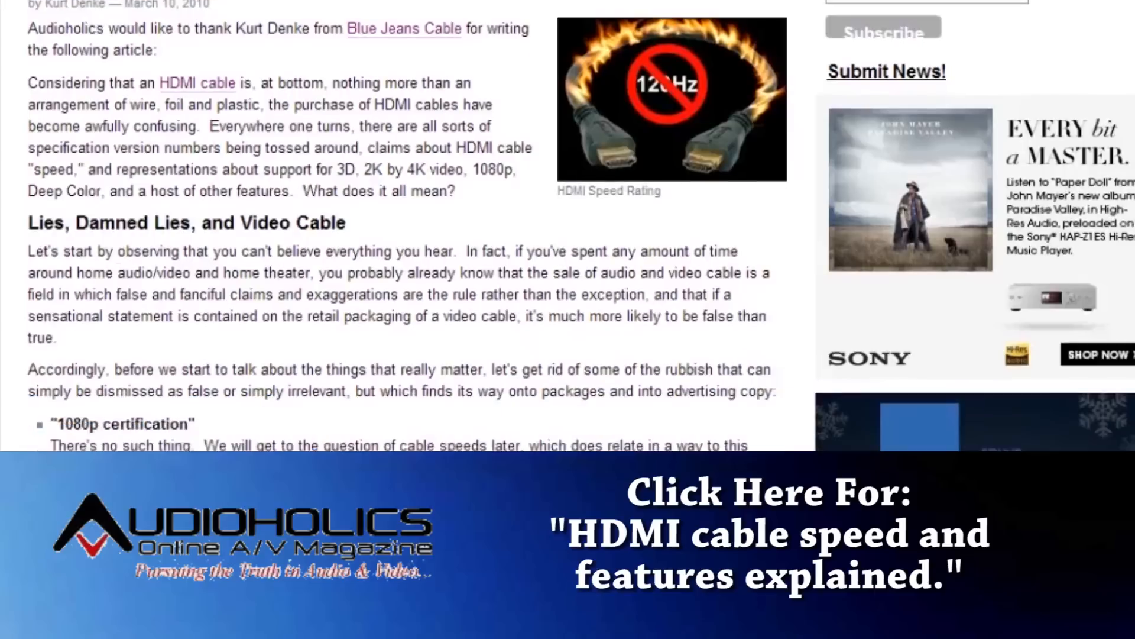
pyautogui.scroll(-3)
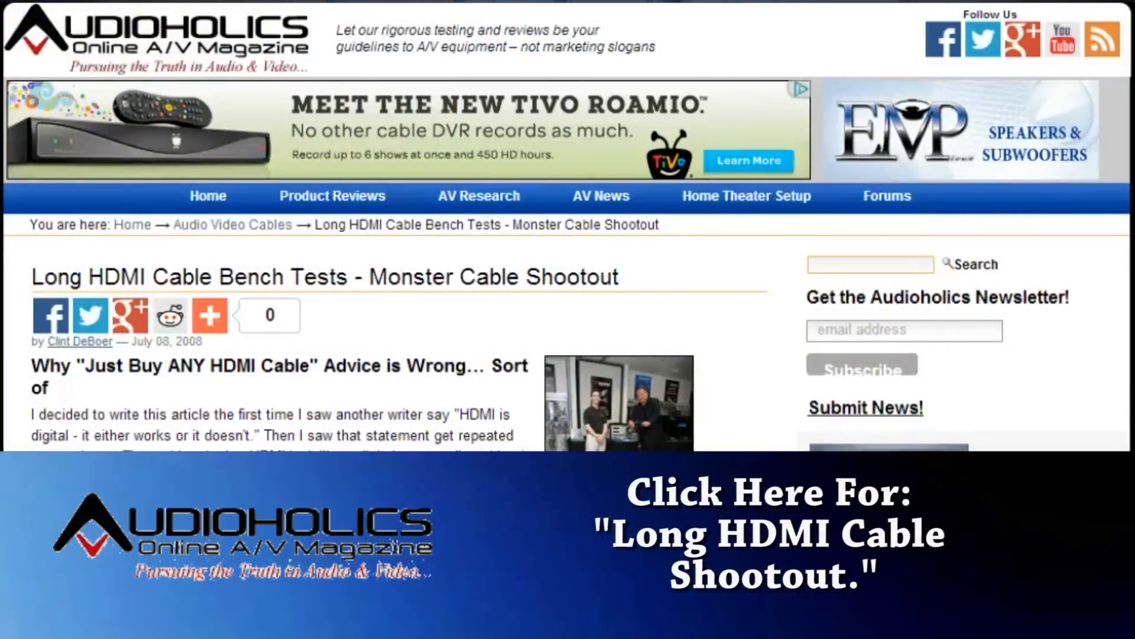
pyautogui.scroll(-3)
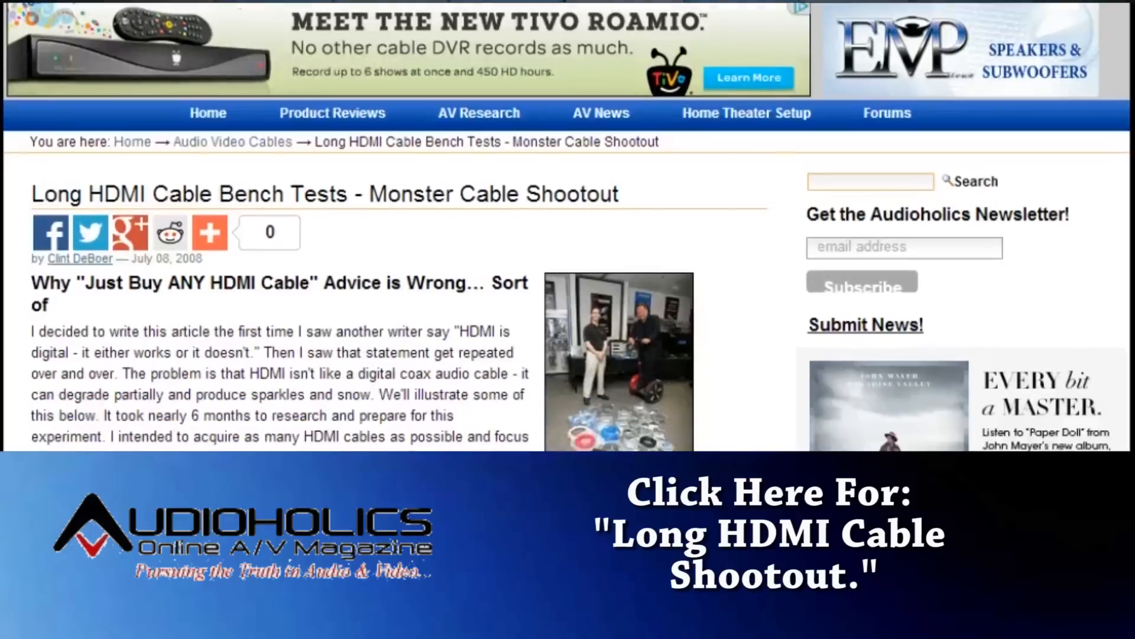
pyautogui.scroll(-3)
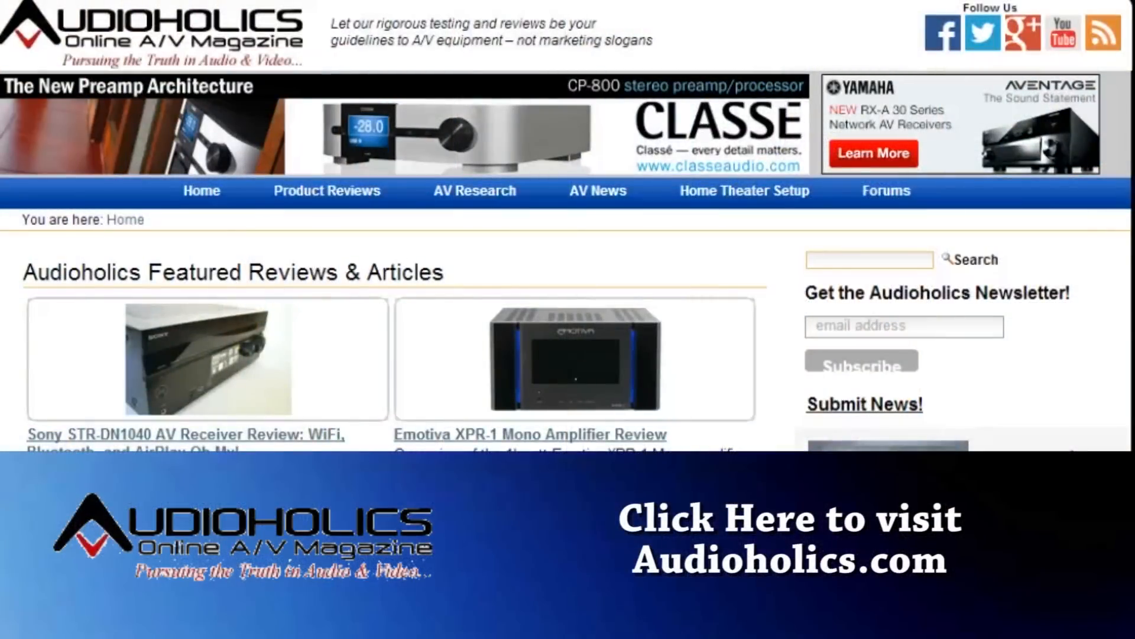
pyautogui.scroll(-3)
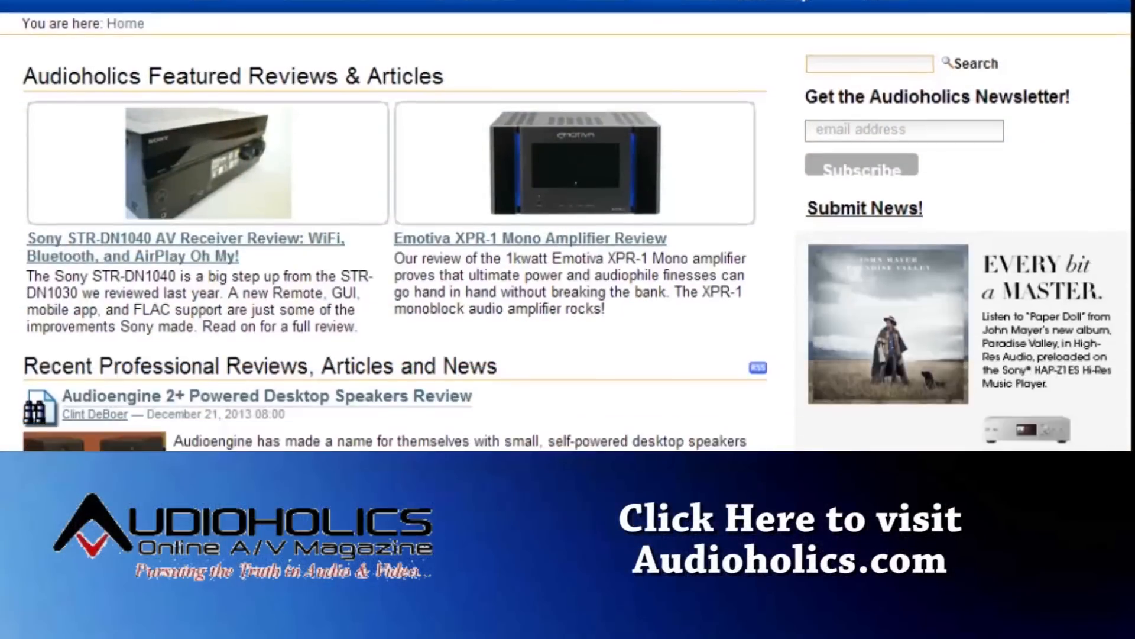
pyautogui.scroll(-3)
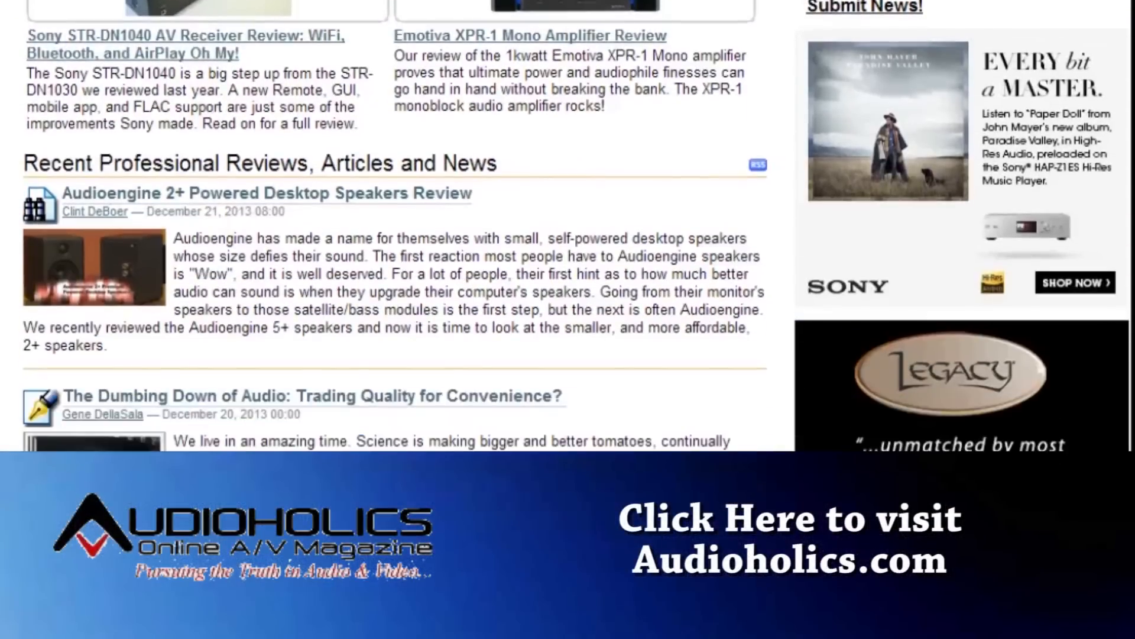